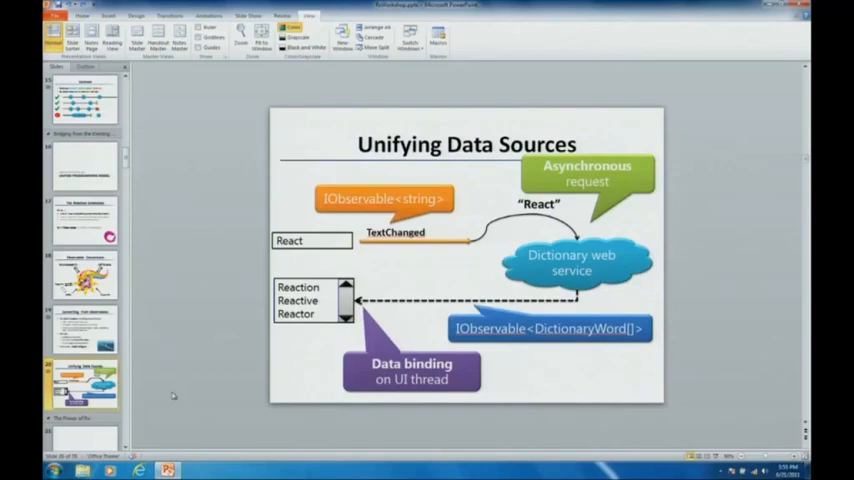
Switch from the PowerPoint slide to Visual Studio via the taskbar.
left_click(54, 470)
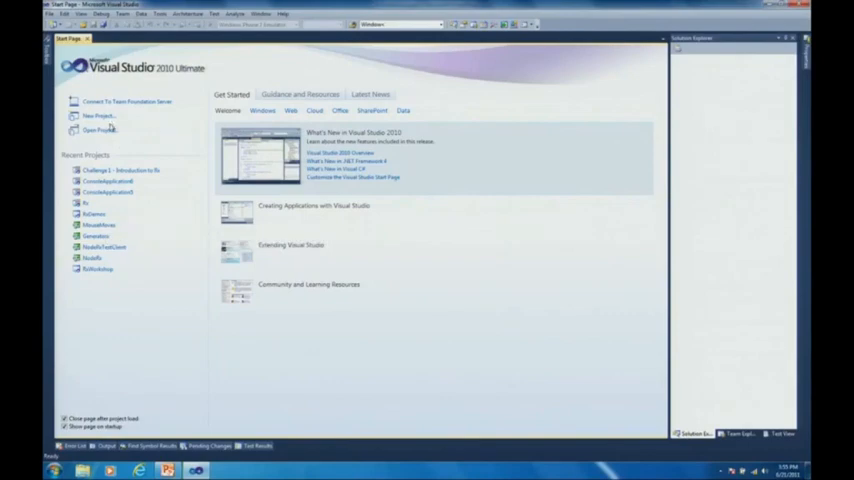
Create a new Visual C# Windows Forms Application project from the Start Page.
left_click(96, 116)
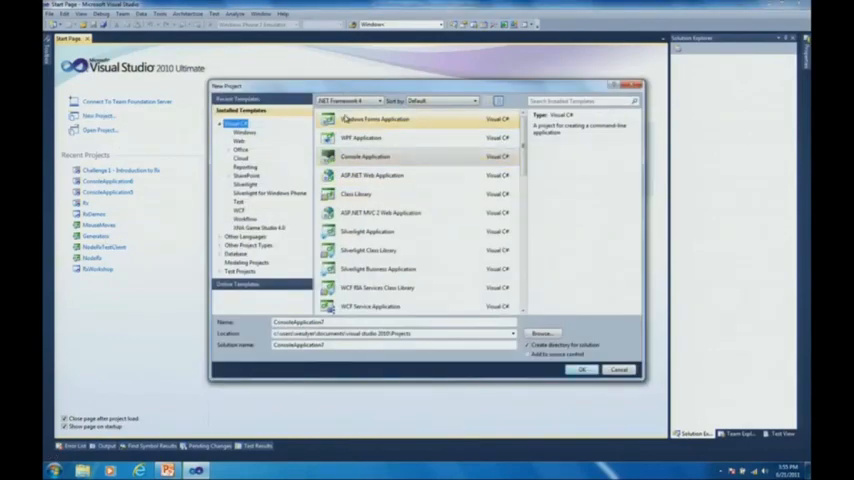
left_click(583, 369)
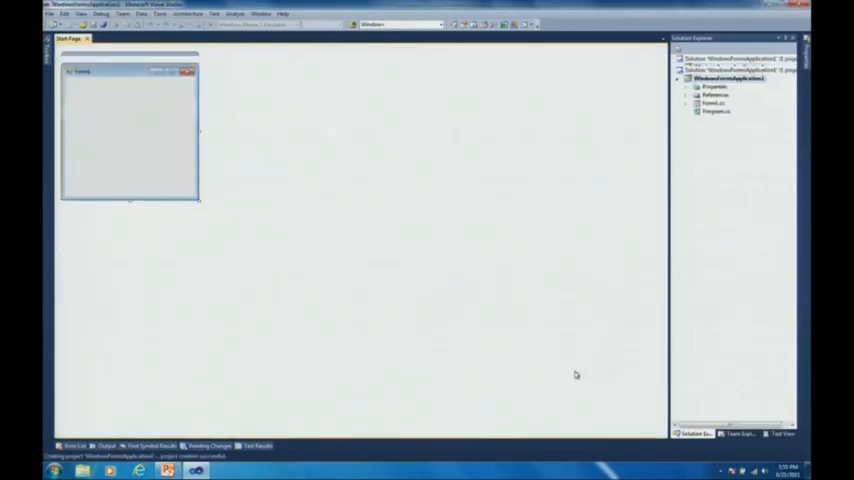
Add a reference to System.Reactive from the Recent tab of Add Reference.
right_click(716, 94)
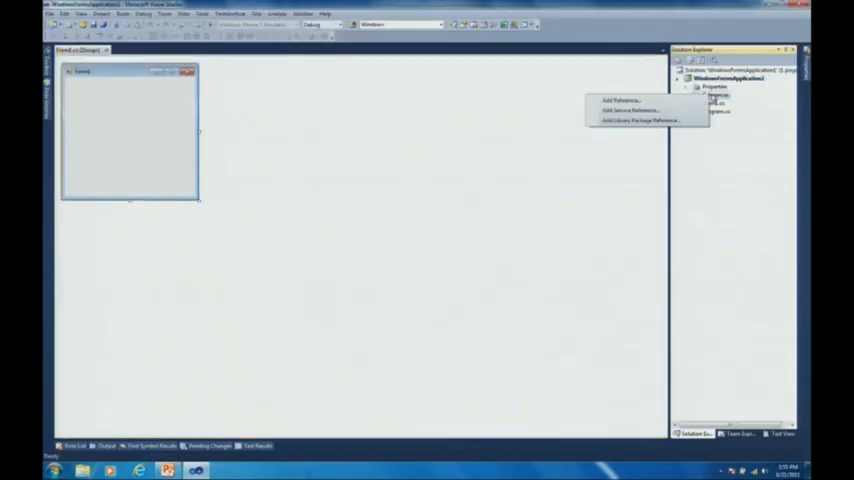
left_click(620, 100)
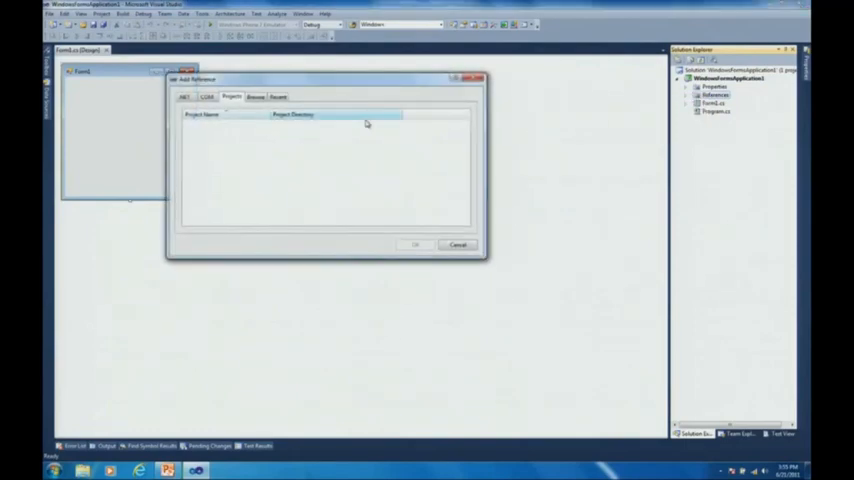
left_click(278, 96)
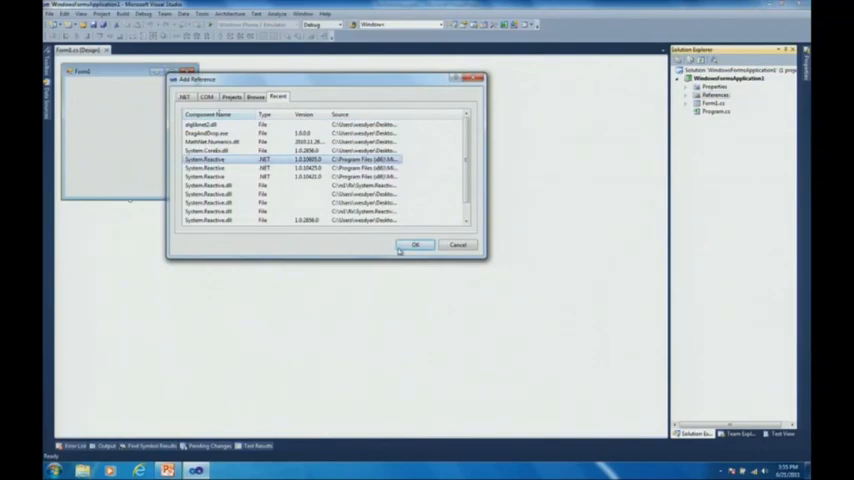
left_click(414, 245)
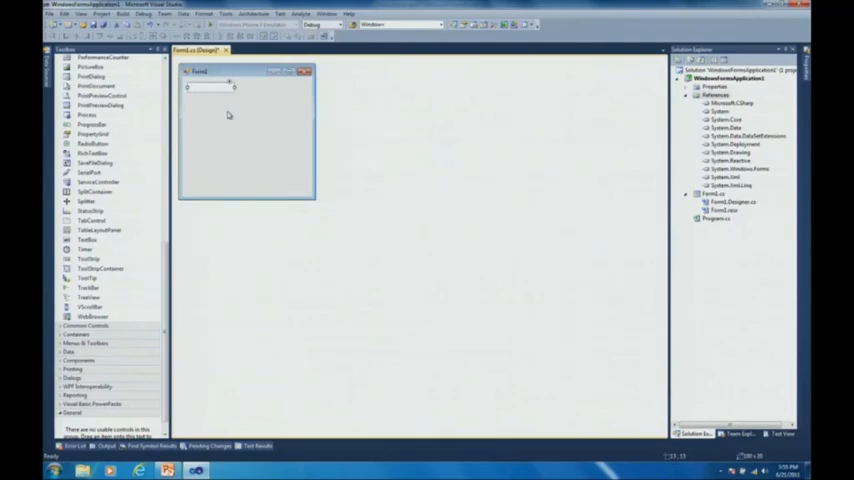
mouse_move(249, 120)
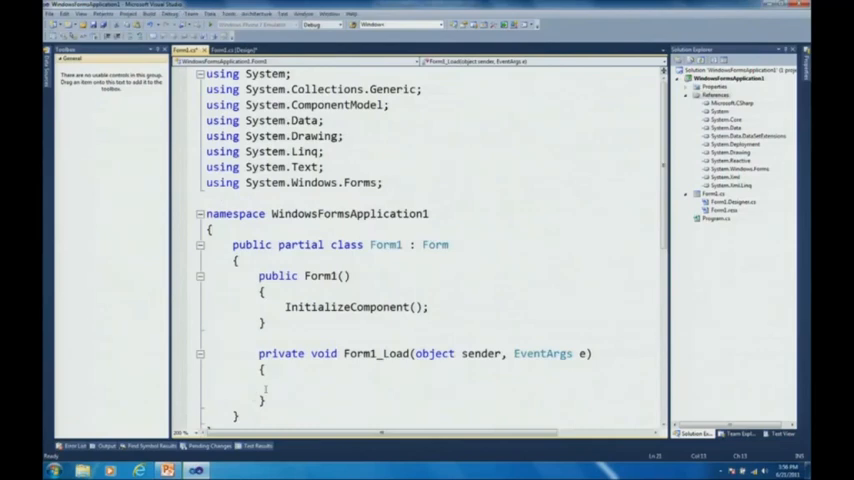
left_click(287, 384)
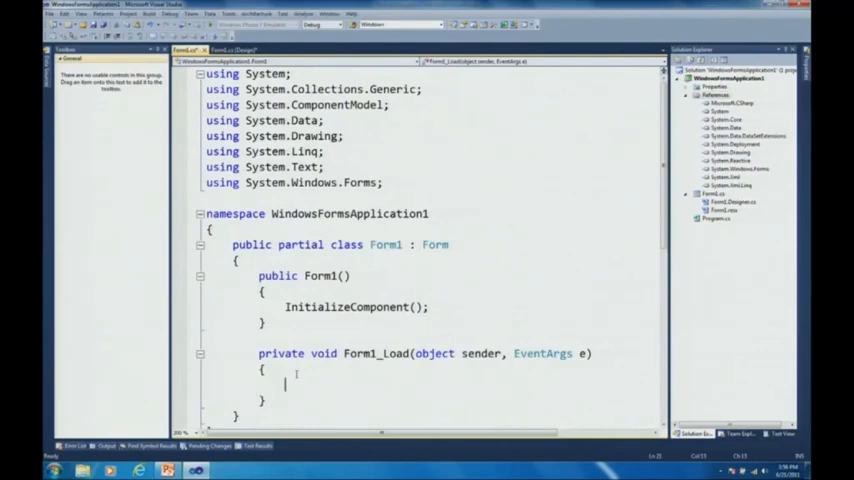
type("textBox1.")
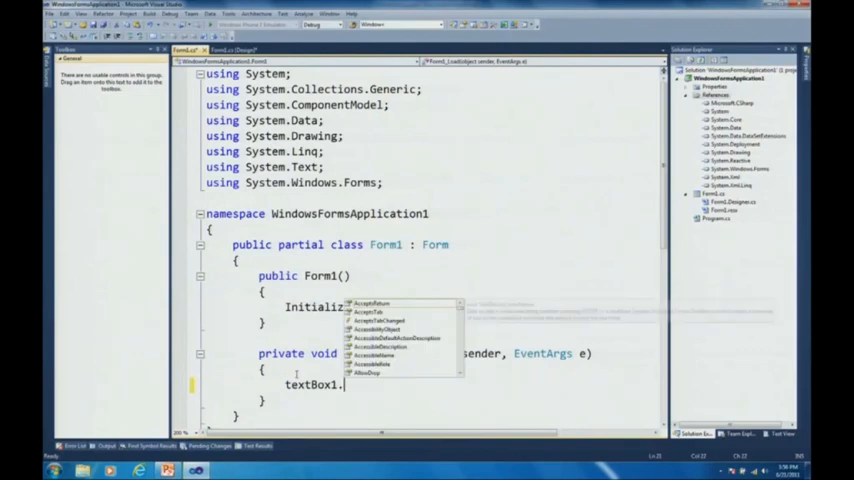
type("TextChanged += new EventHandler(textBox1_TextChanged")
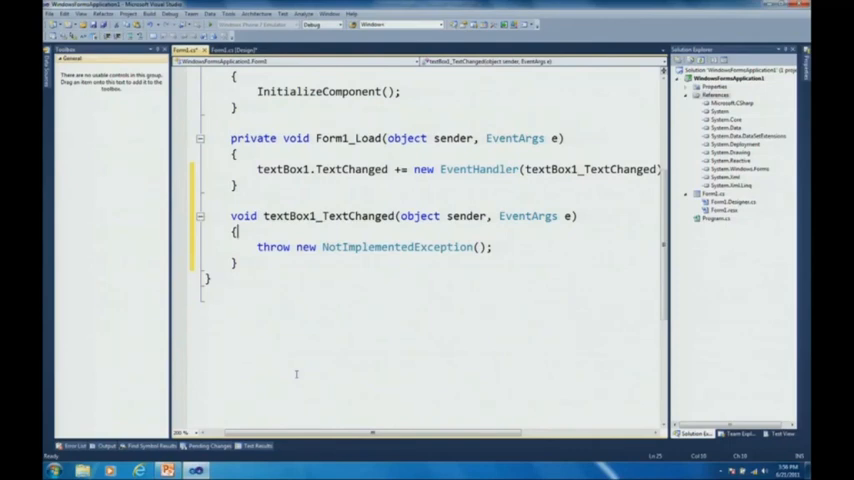
type("e")
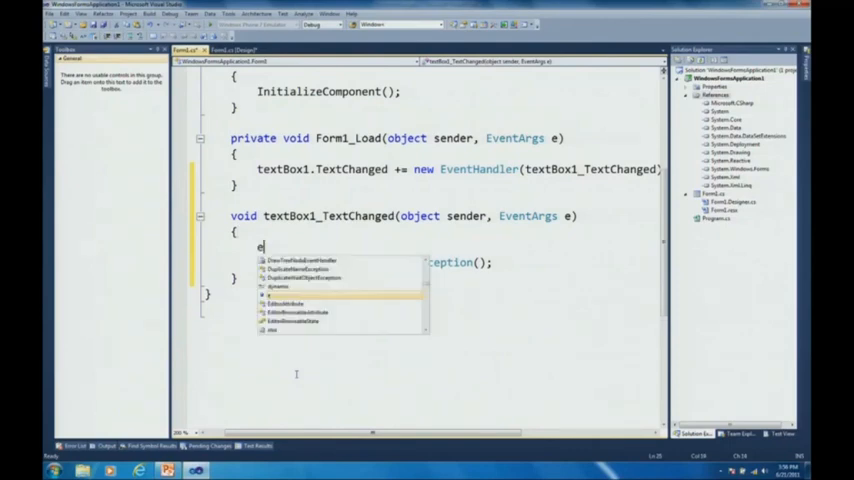
type(".")
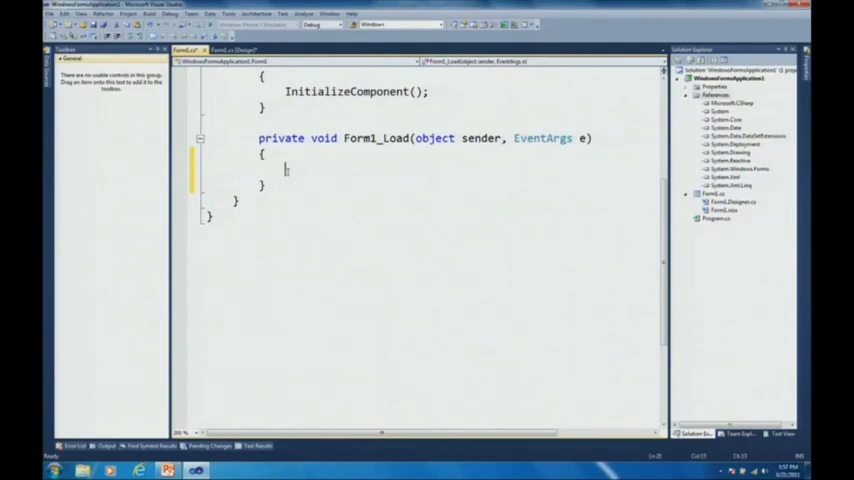
Start typing Observable.FromEventPattern(textBox1 in Form1_Load.
type("Observable")
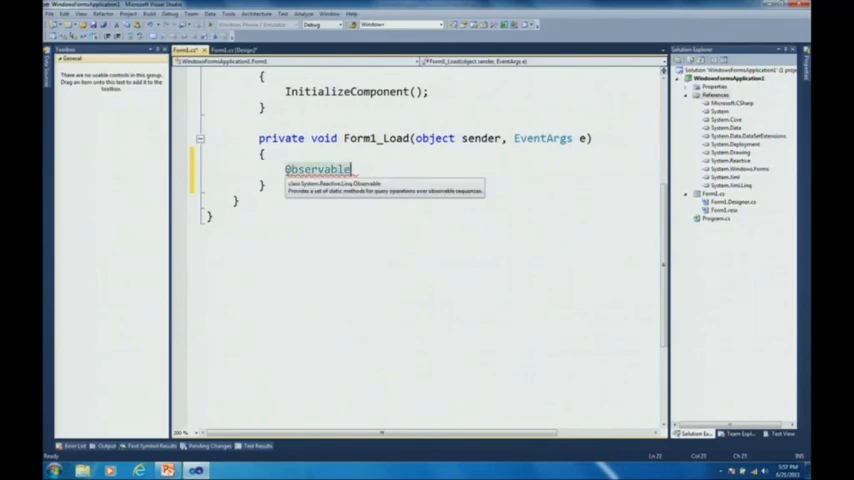
type(".FromEventPattern")
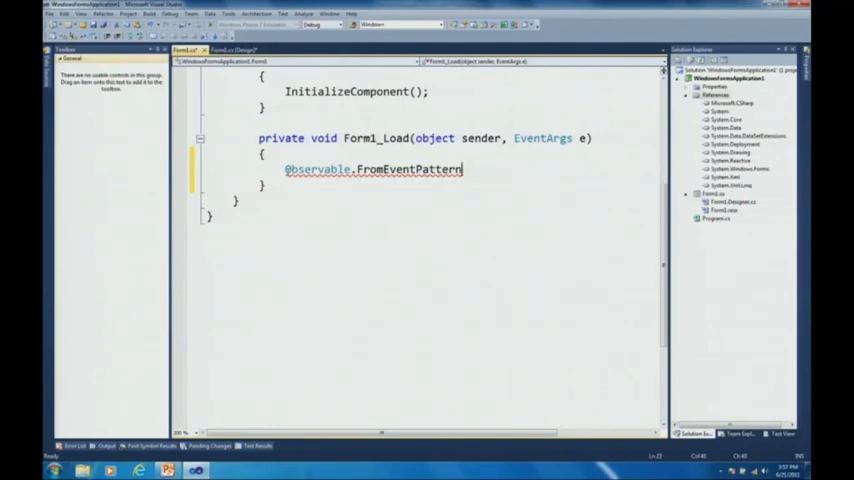
type("(")
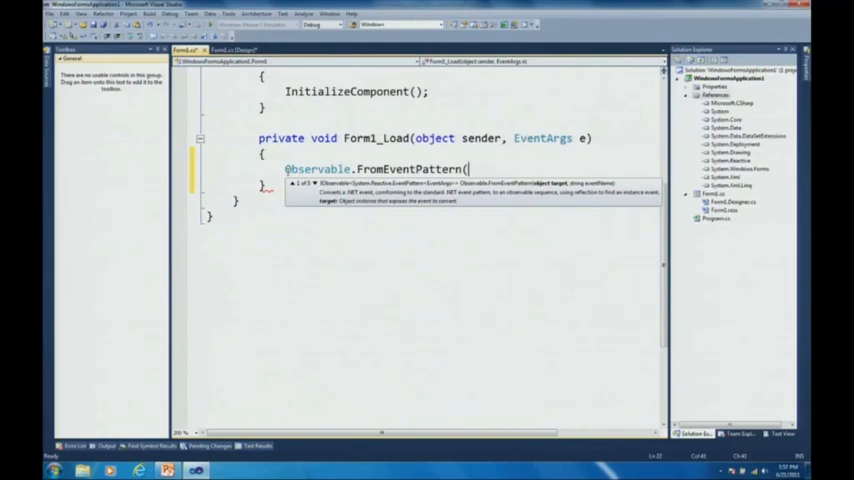
type("t")
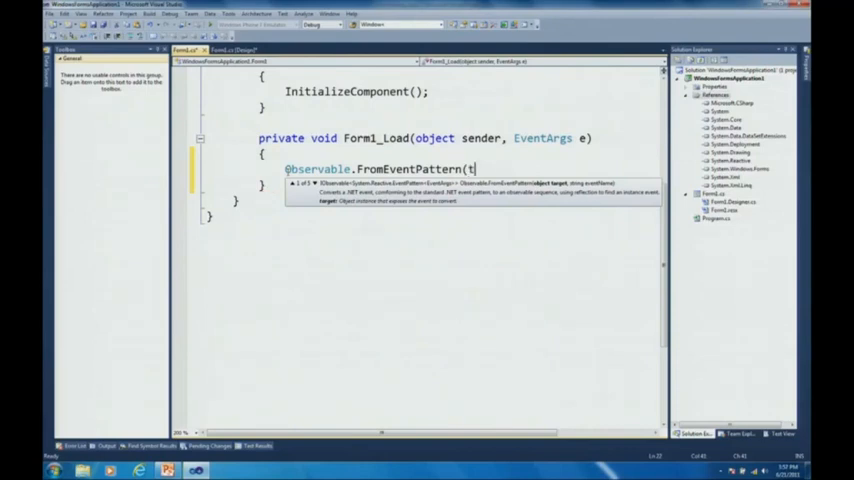
type("extb")
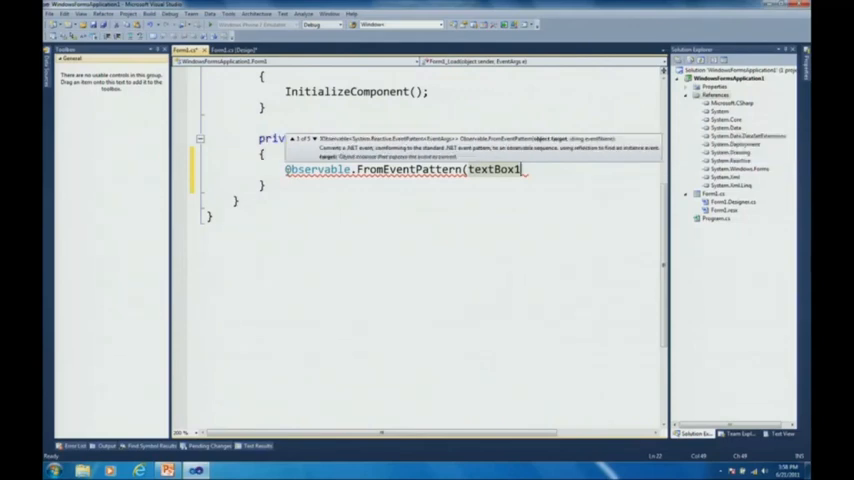
Add the "TextChanged" event name argument, correcting its misspelling.
type(", \"\");")
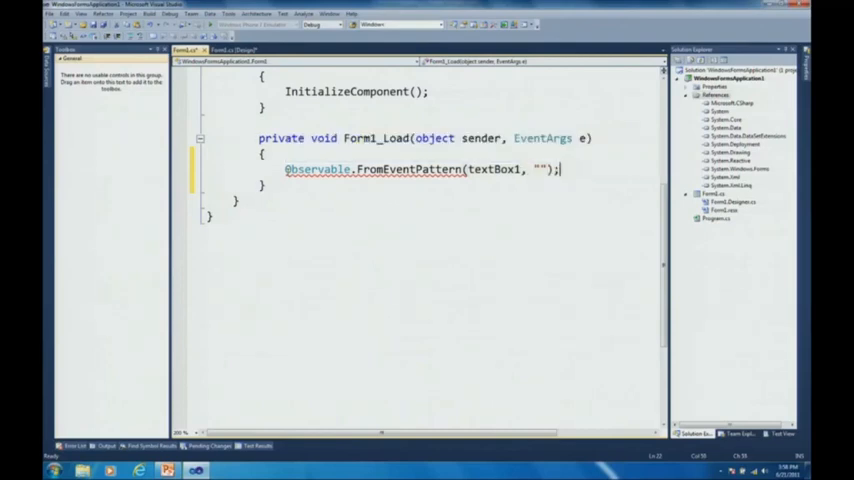
type("Txtchange")
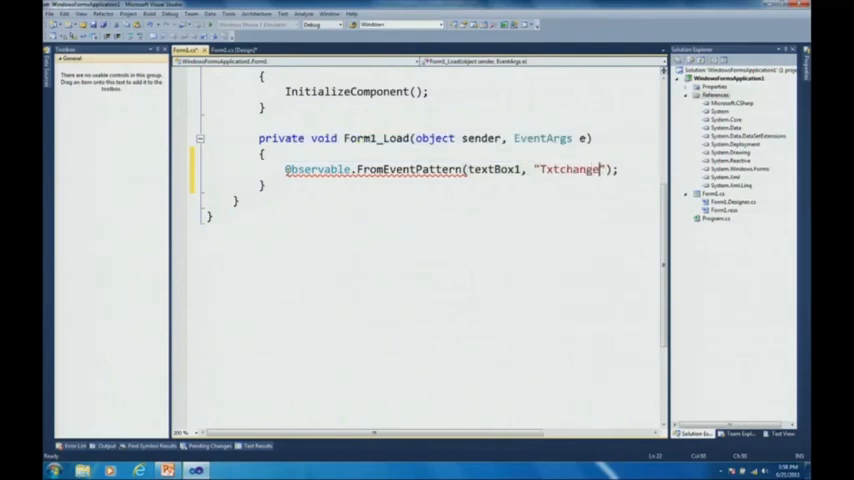
type("d")
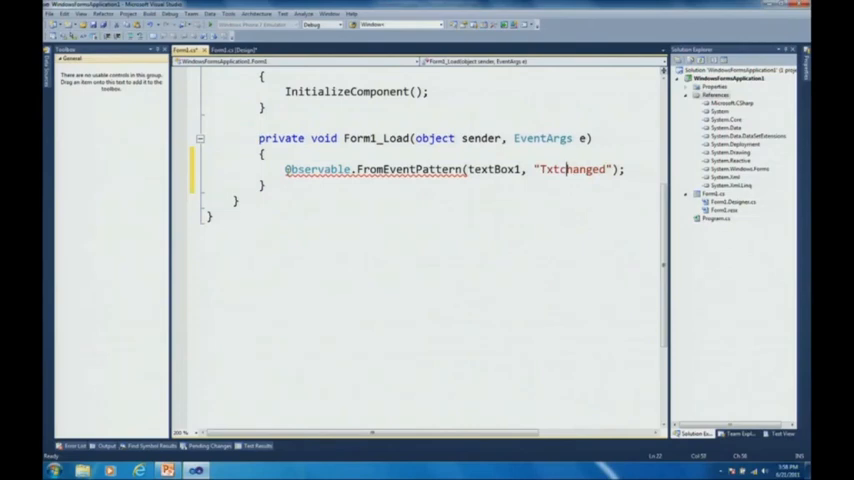
type("extChanged")
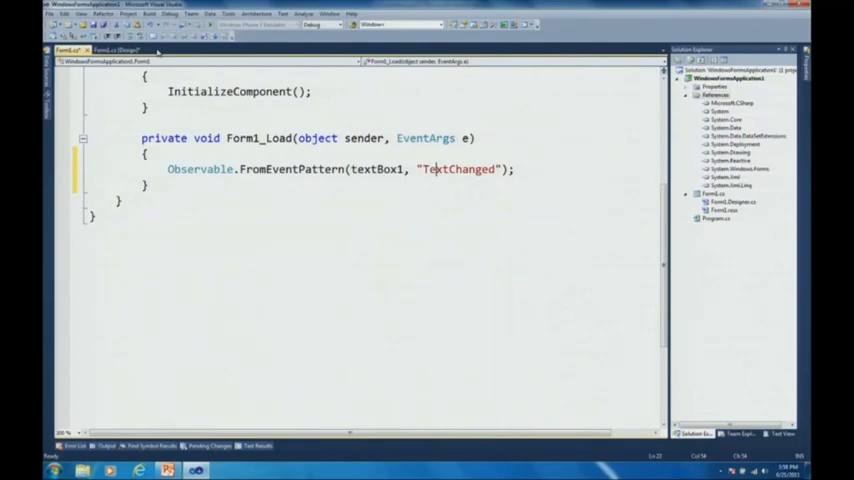
Assign the FromEventPattern call to var res and try starting a Subscribe lambda.
type("var res =")
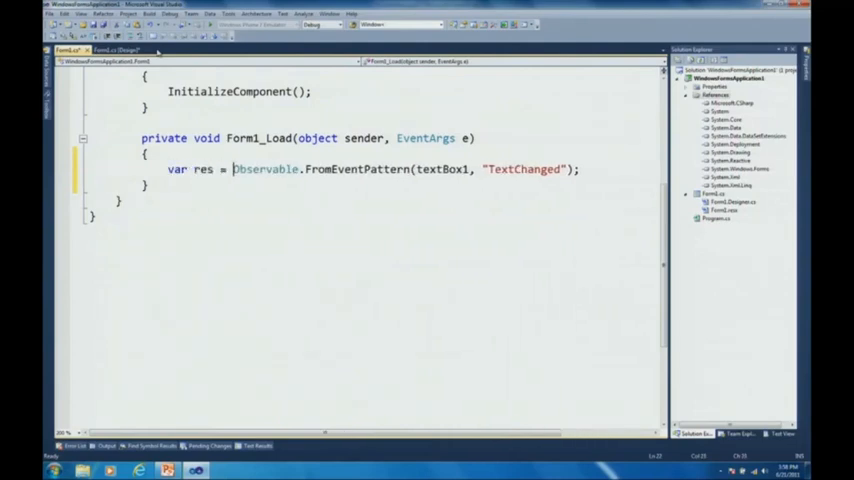
left_click(186, 194)
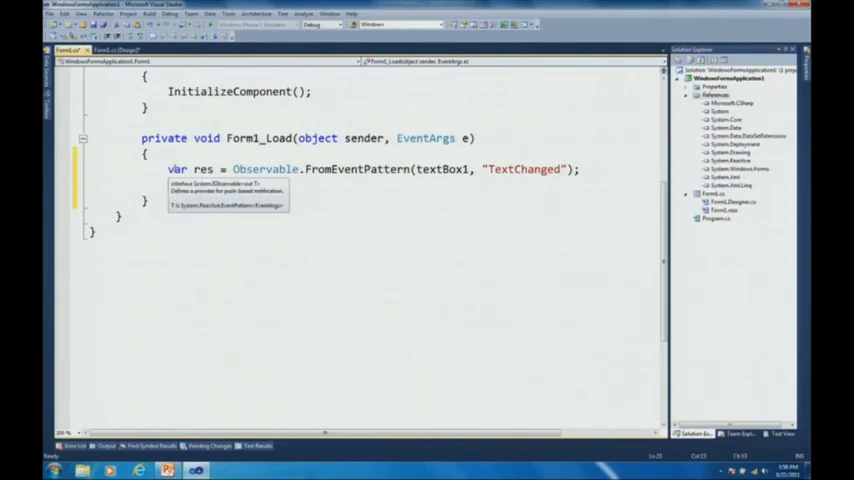
type("res.Subscribe(")
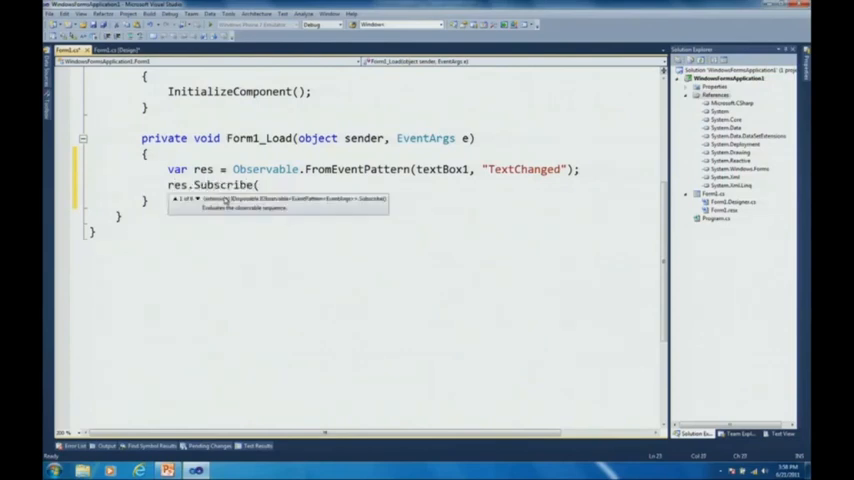
type("e => e.")
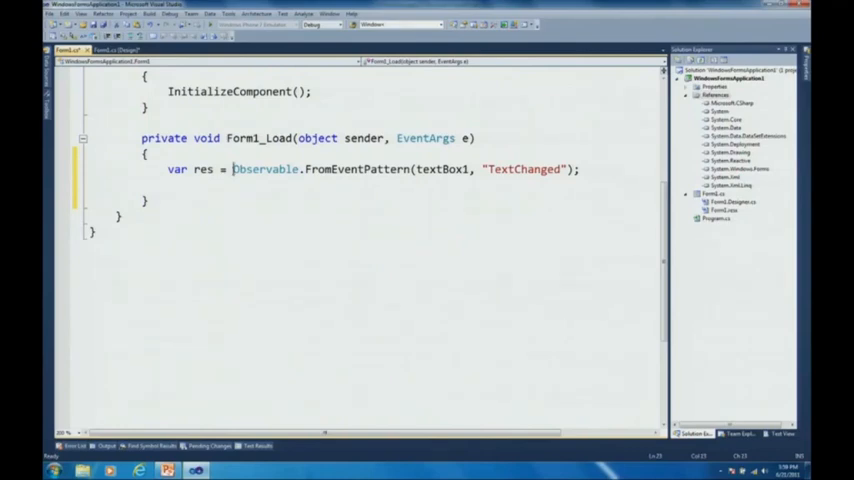
Make res 'from e in FromEventPattern(...) select ((TextBox)e.Sender).Text'.
type("from")
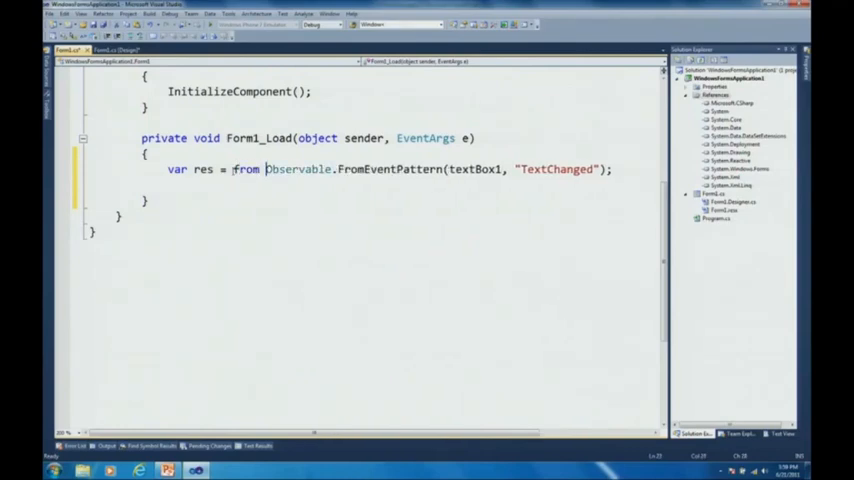
type("e in")
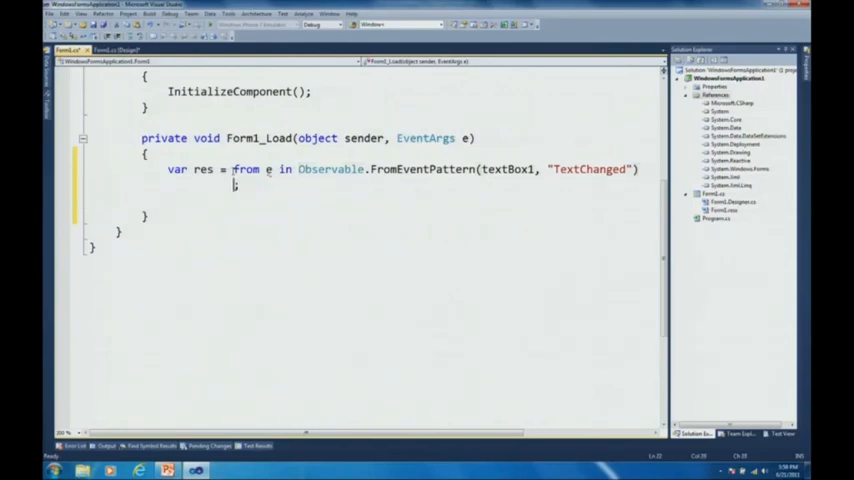
type("select e.Sender")
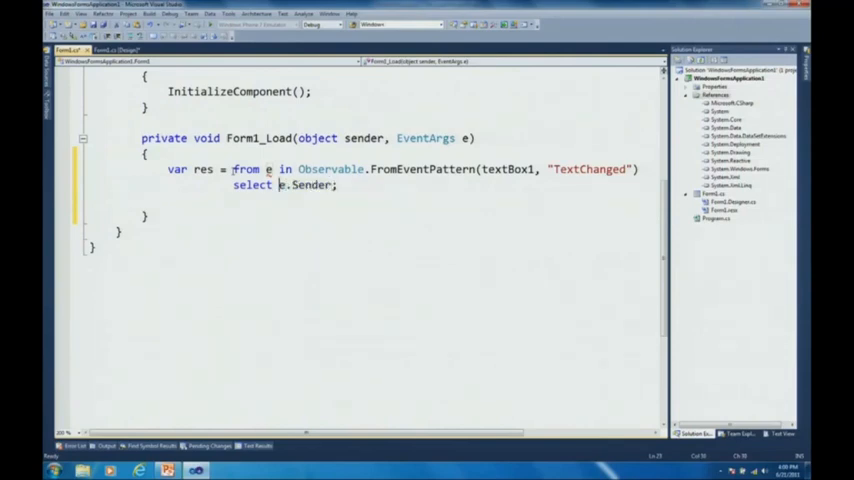
type("((TextBox)")
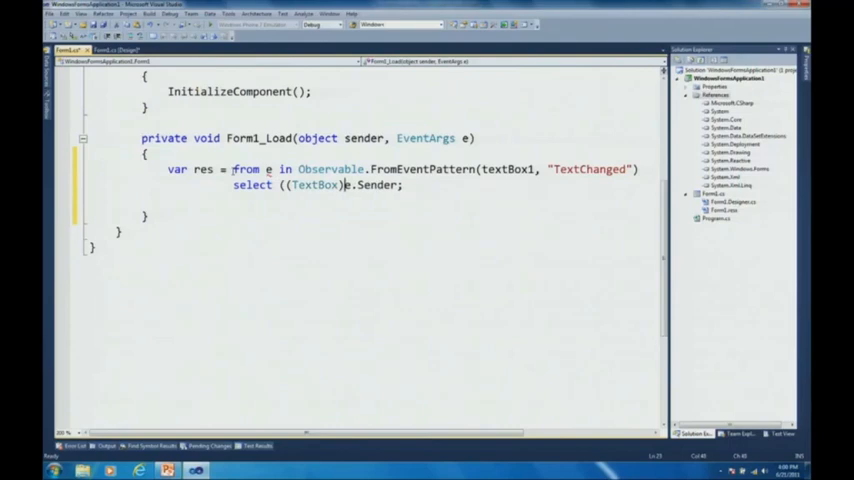
type(".Text")
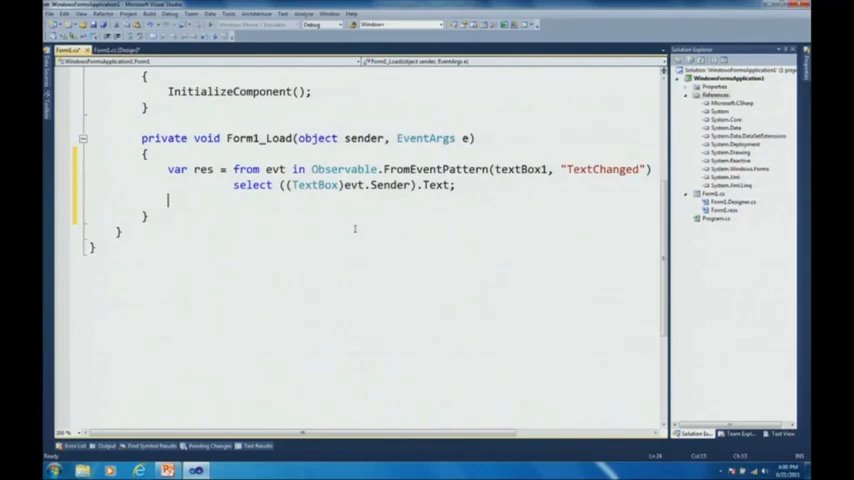
Add res.Subscribe(s => this.Text = s); on a new line.
type("res.Subscribe(")
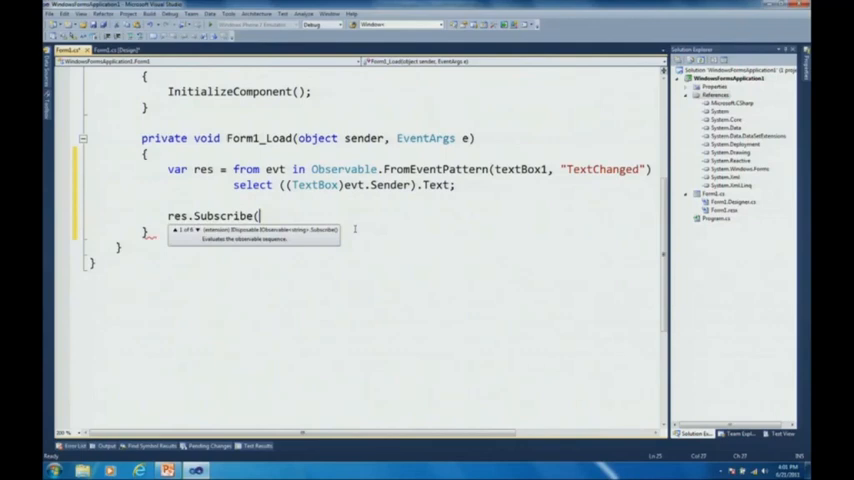
type("s => t")
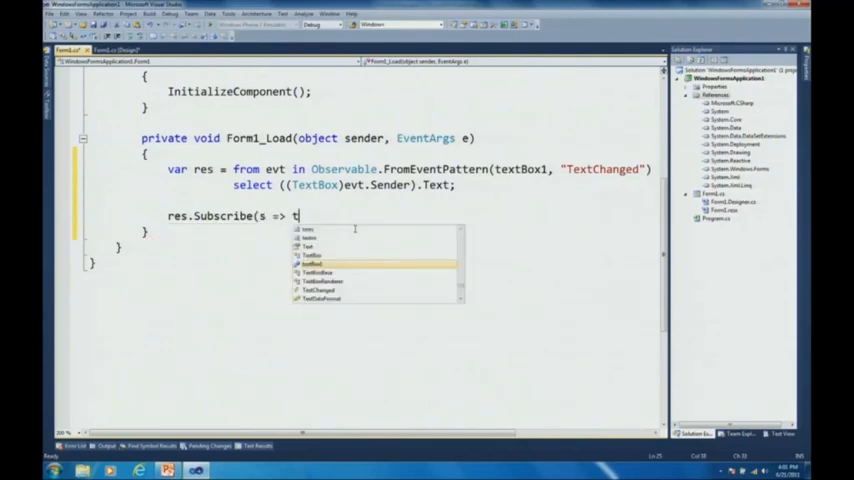
type("his.Te")
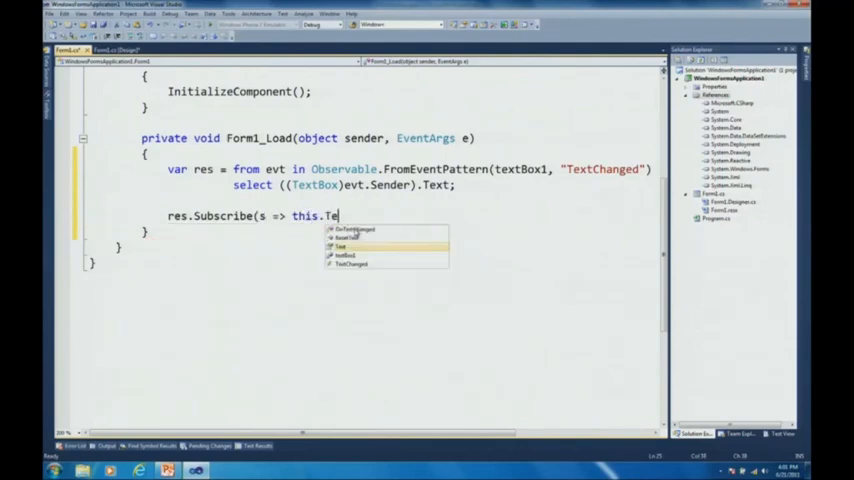
type("xt = s);")
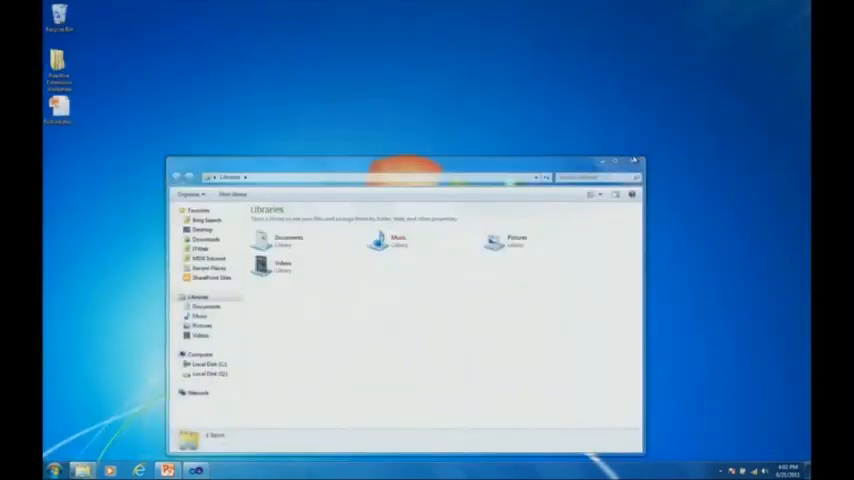
Open Challenge 2 - Unified Programming Model .sln from the Reactive Extensions Workshop folder.
left_click(634, 162)
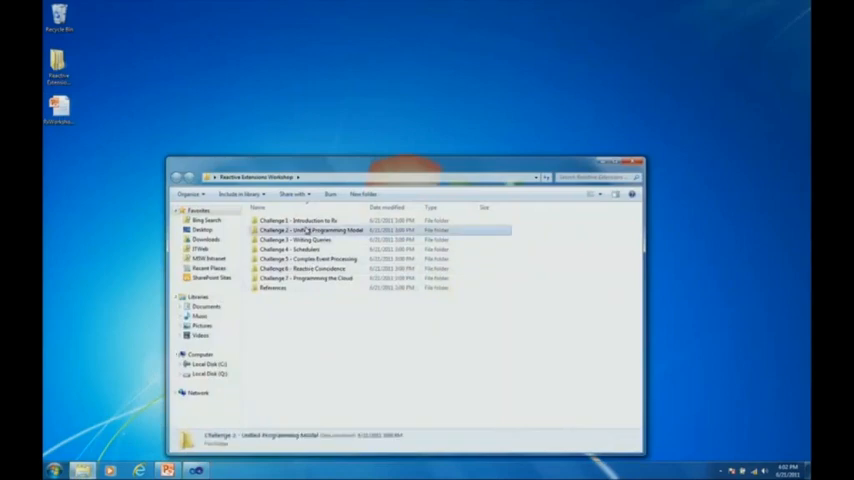
double_click(305, 230)
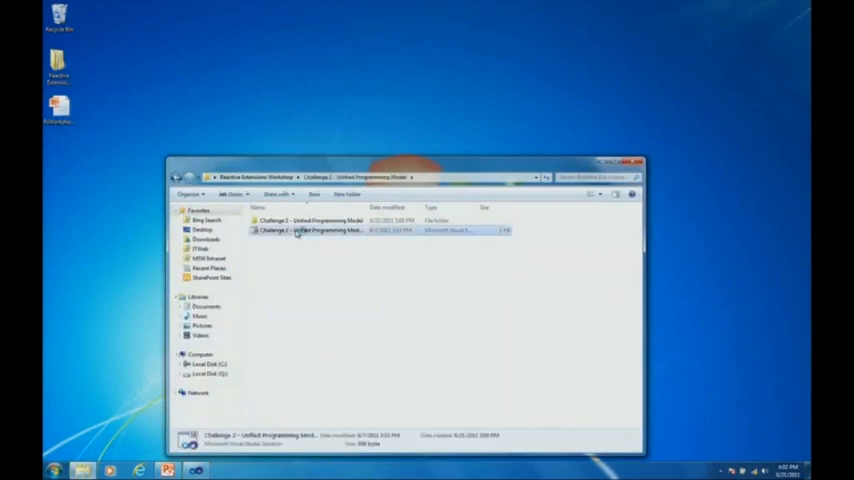
double_click(320, 230)
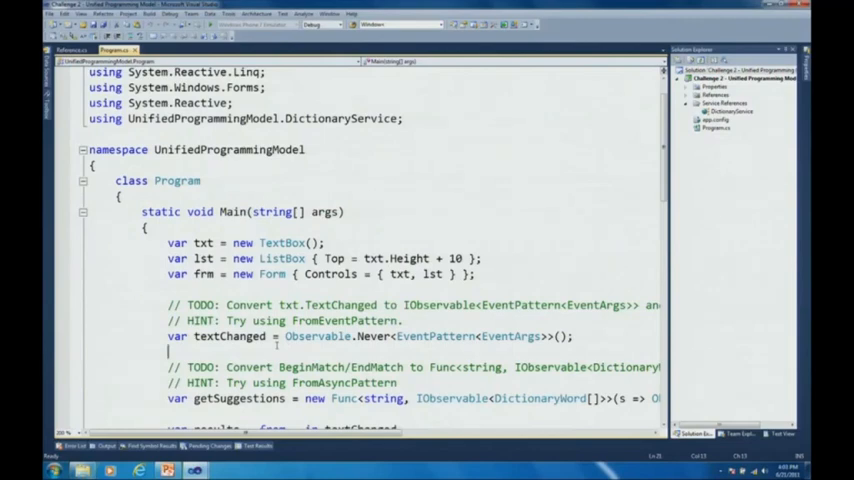
scroll("down", 3)
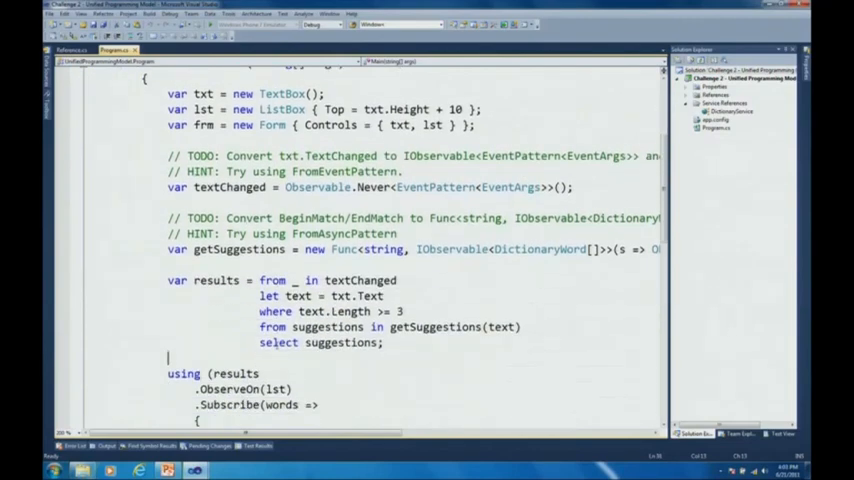